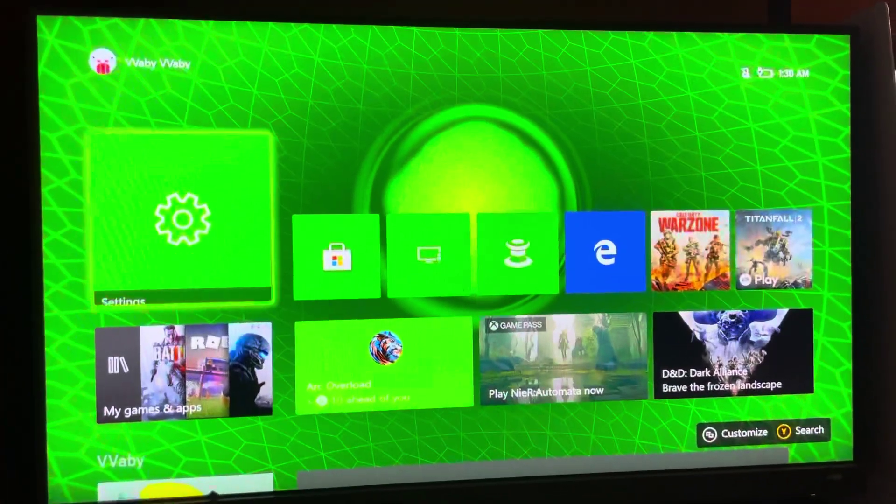
- Launch Settings from the Home screen tile, landing on the Account page
left_click(183, 220)
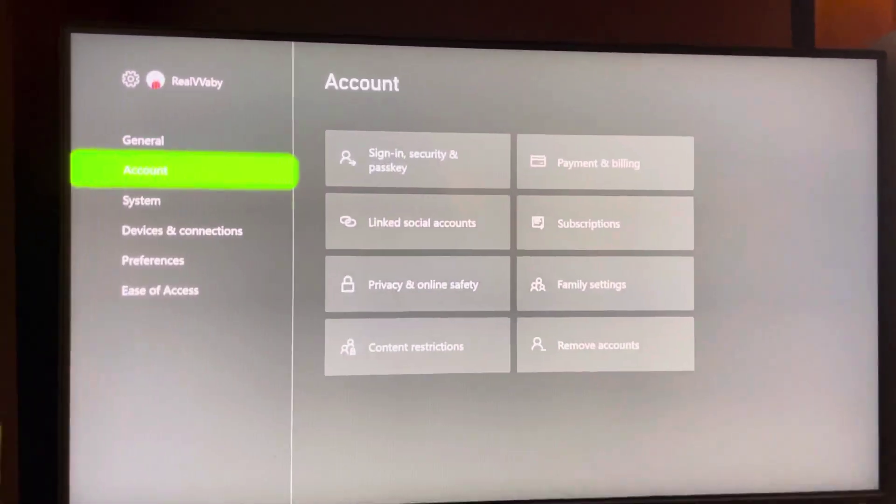